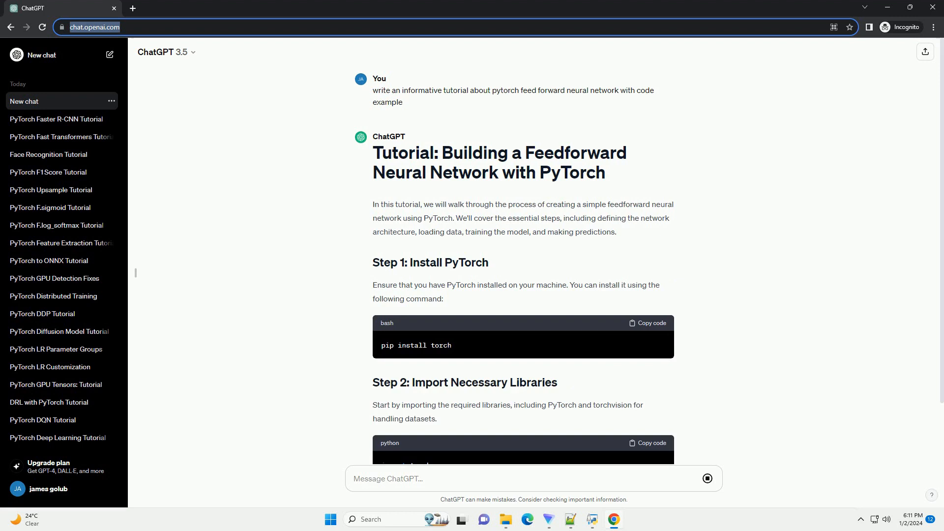
{"action": "scroll", "scroll_direction": "down", "scroll_amount": 3}
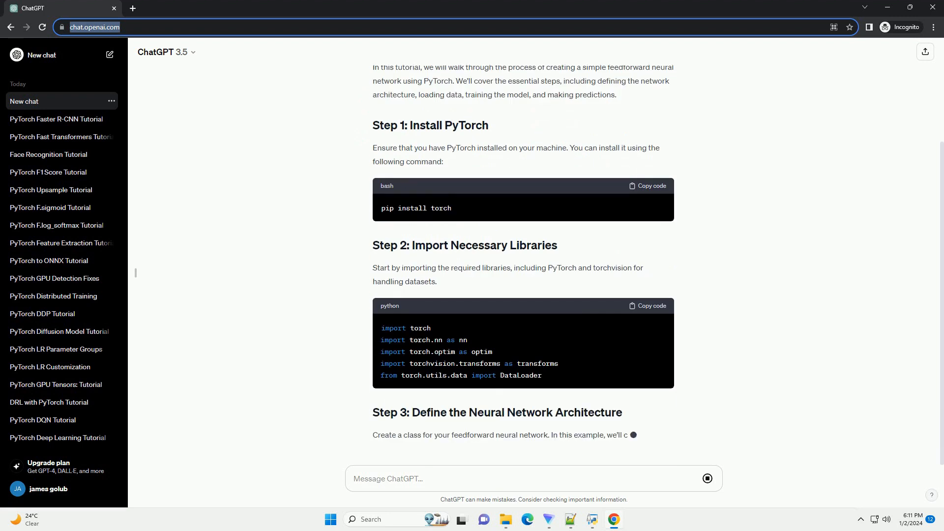
{"action": "scroll", "scroll_direction": "down", "scroll_amount": 3}
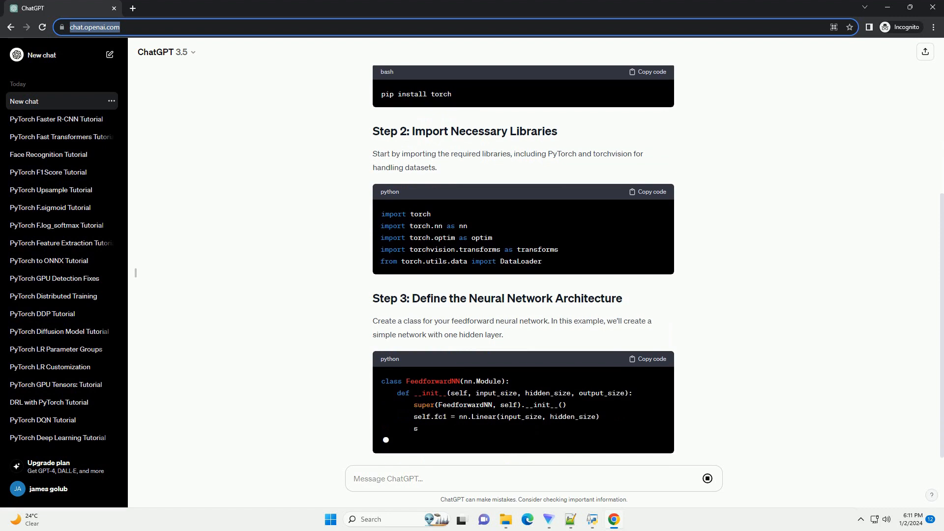
{"action": "scroll", "scroll_direction": "down", "scroll_amount": 3}
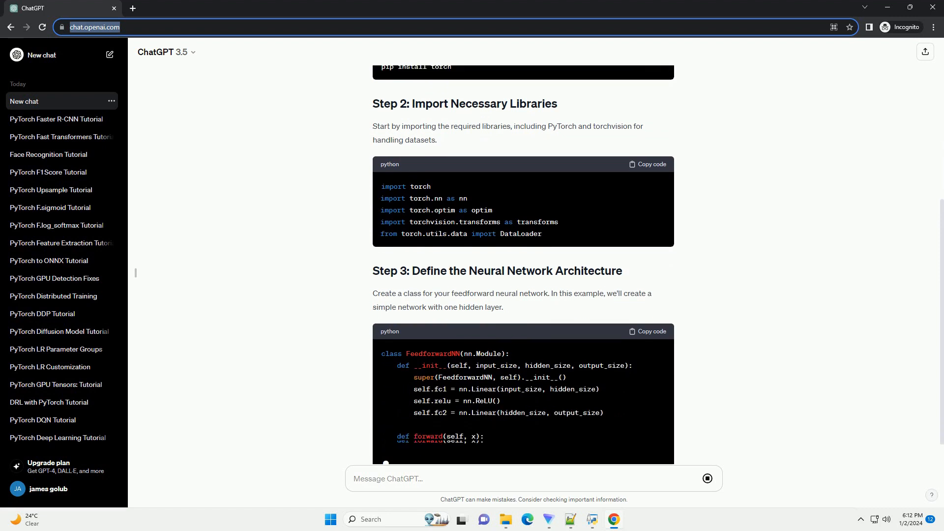
{"action": "scroll", "scroll_direction": "down", "scroll_amount": 3}
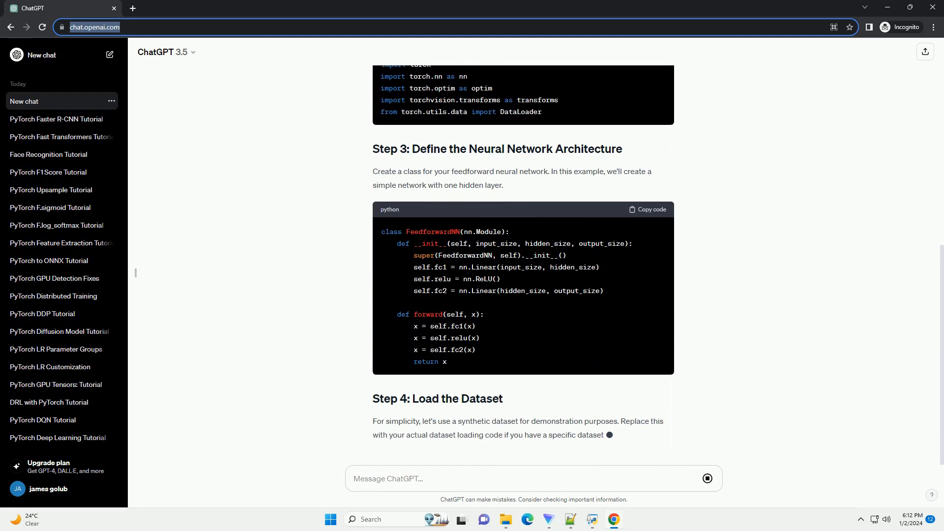
{"action": "scroll", "scroll_direction": "down", "scroll_amount": 3}
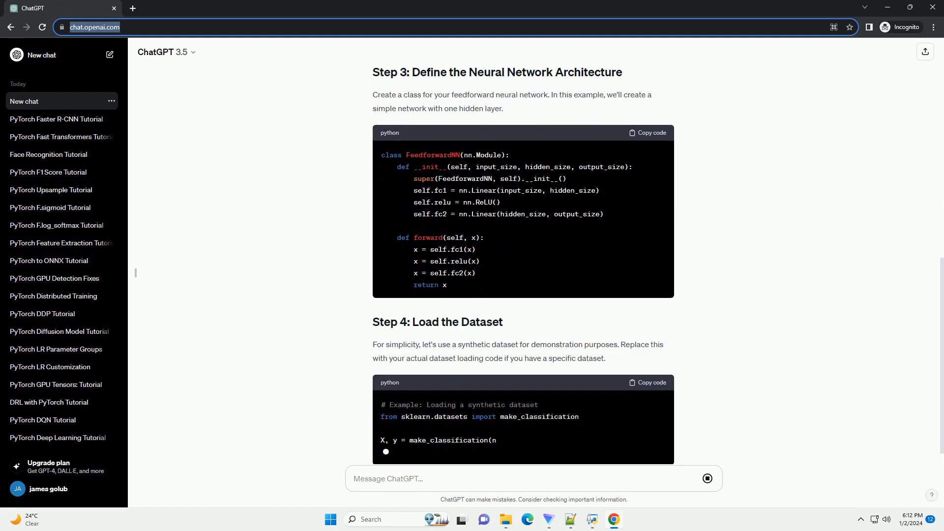
{"action": "scroll", "scroll_direction": "down", "scroll_amount": 3}
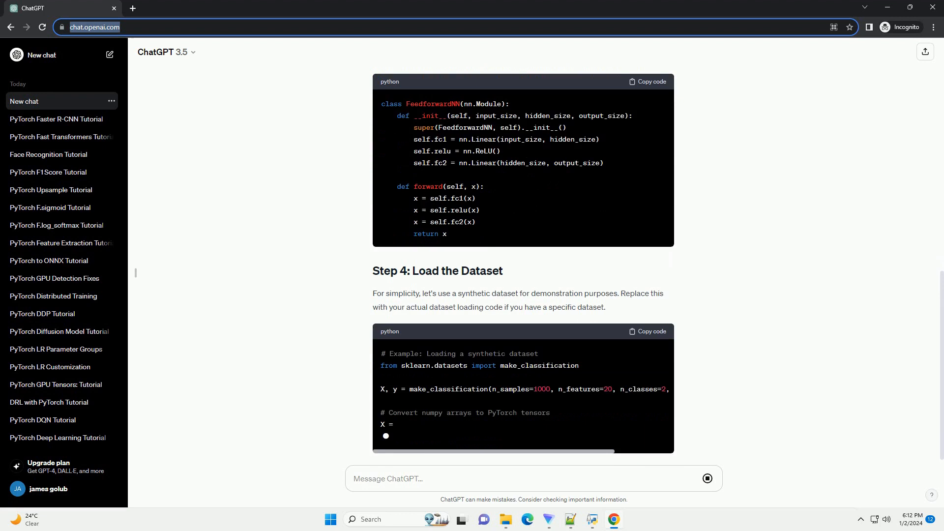
{"action": "scroll", "scroll_direction": "down", "scroll_amount": 3}
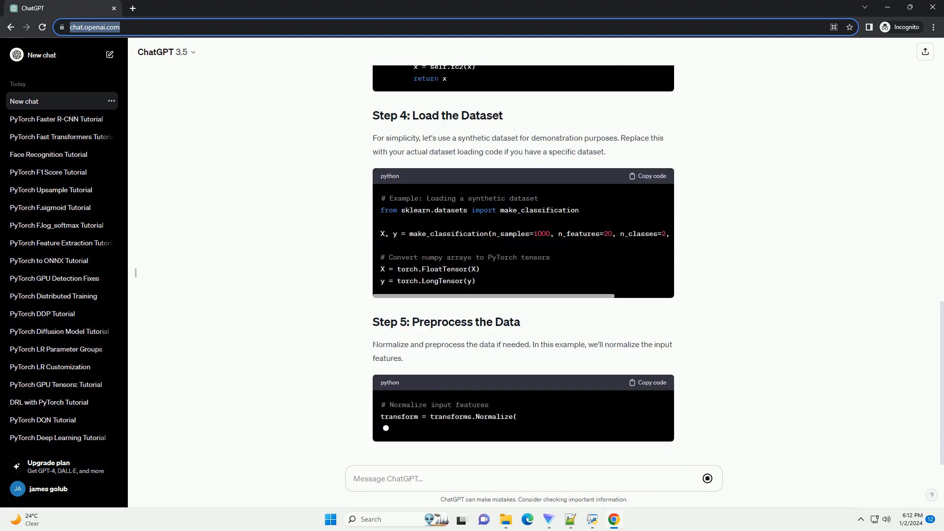
{"action": "scroll", "scroll_direction": "down", "scroll_amount": 3}
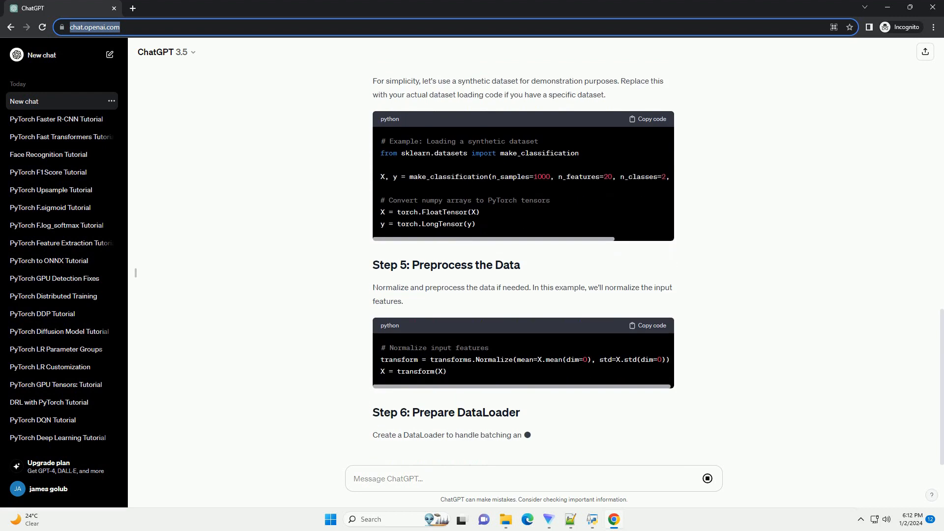
{"action": "scroll", "scroll_direction": "down", "scroll_amount": 3}
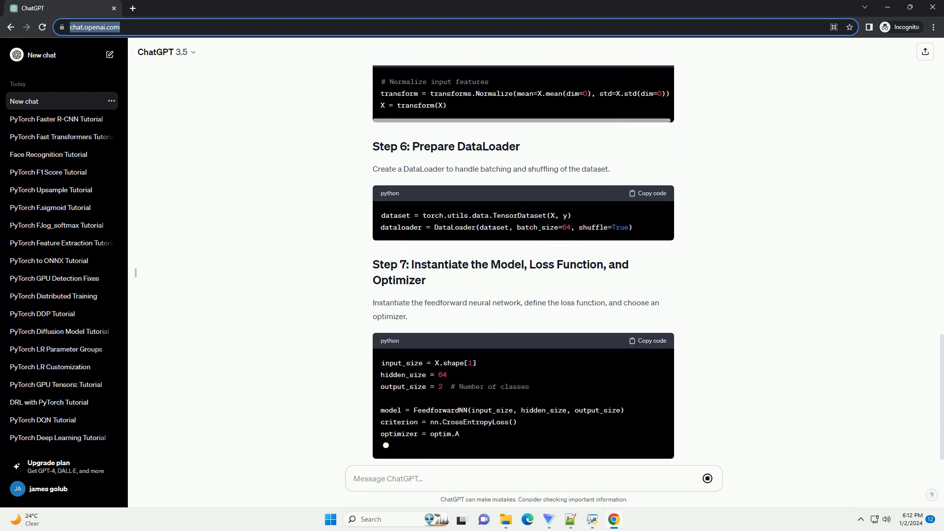
{"action": "scroll", "scroll_direction": "down", "scroll_amount": 3}
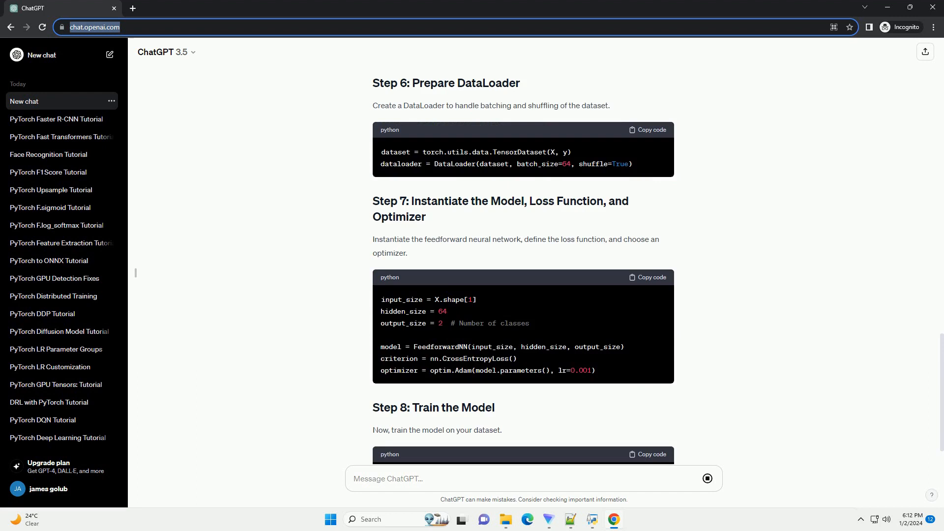
{"action": "scroll", "scroll_direction": "down", "scroll_amount": 3}
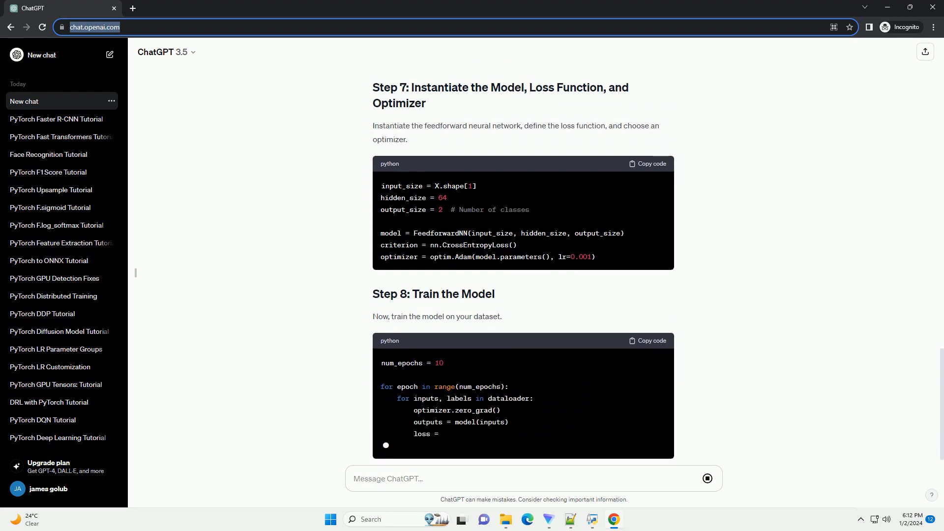
{"action": "scroll", "scroll_direction": "down", "scroll_amount": 3}
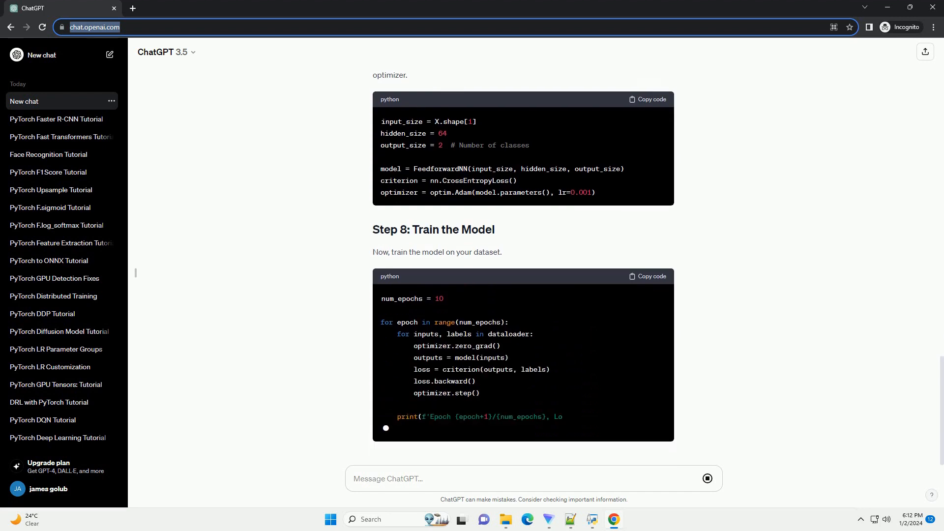
{"action": "scroll", "scroll_direction": "down", "scroll_amount": 3}
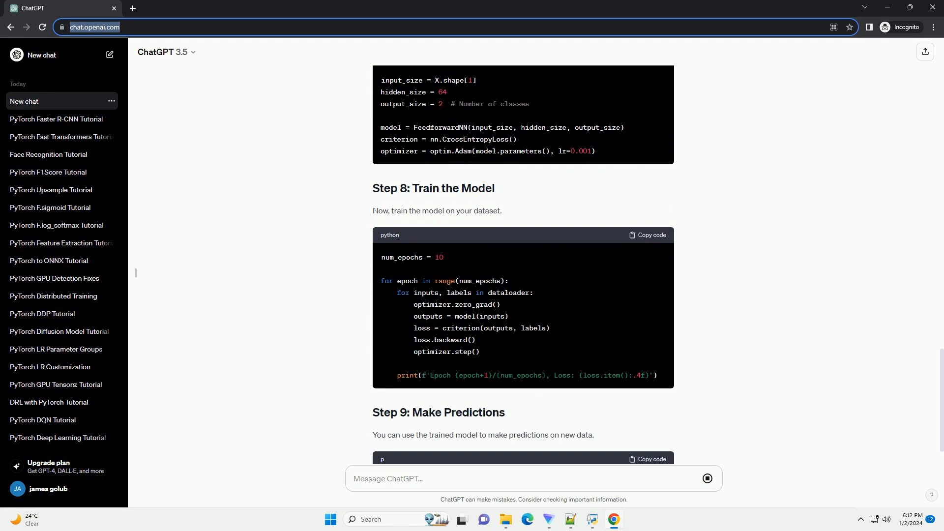
{"action": "scroll", "scroll_direction": "down", "scroll_amount": 3}
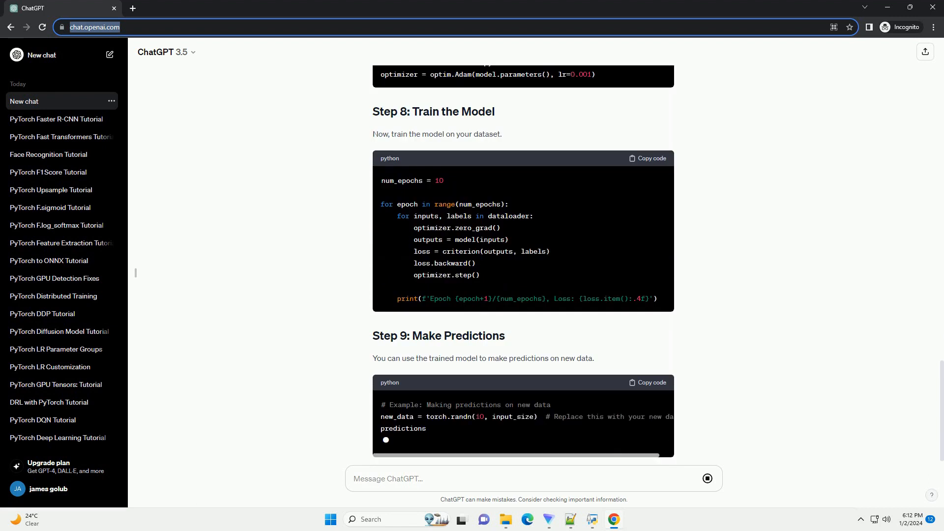
{"action": "scroll", "scroll_direction": "down", "scroll_amount": 3}
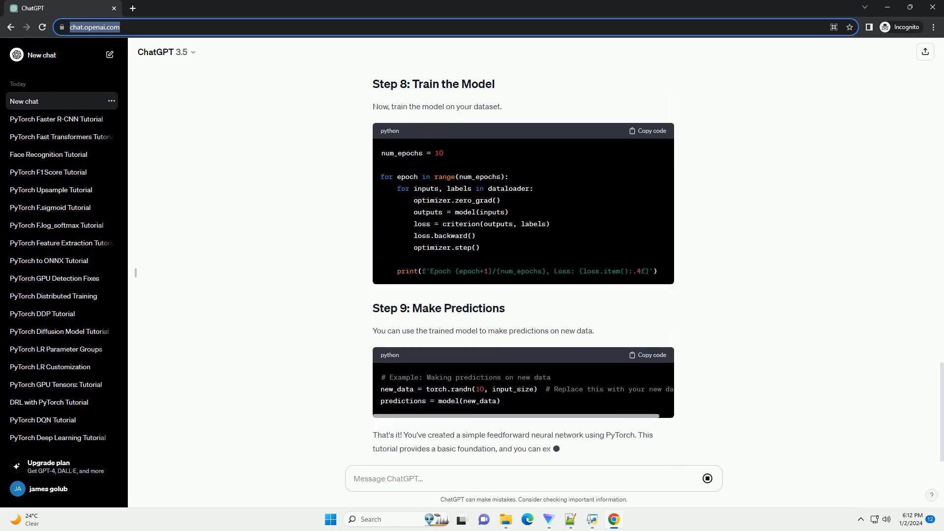
{"action": "scroll", "scroll_direction": "down", "scroll_amount": 3}
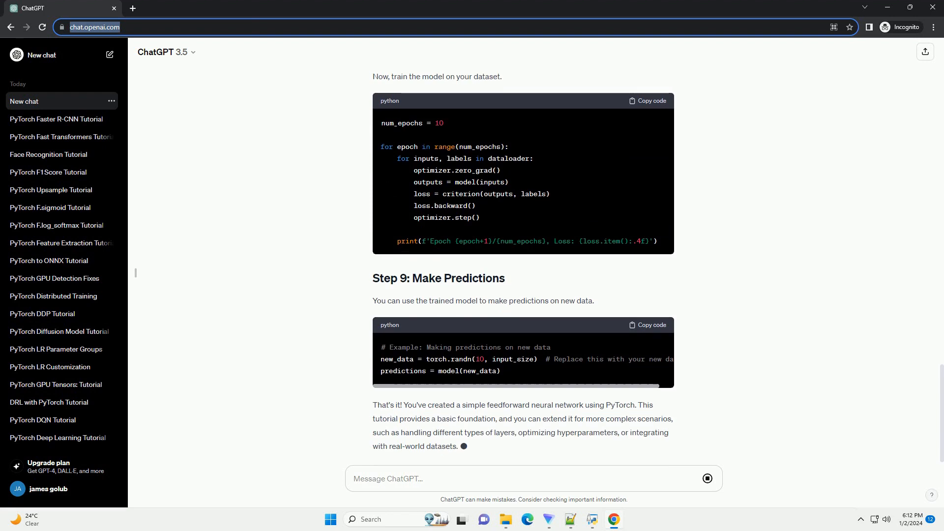